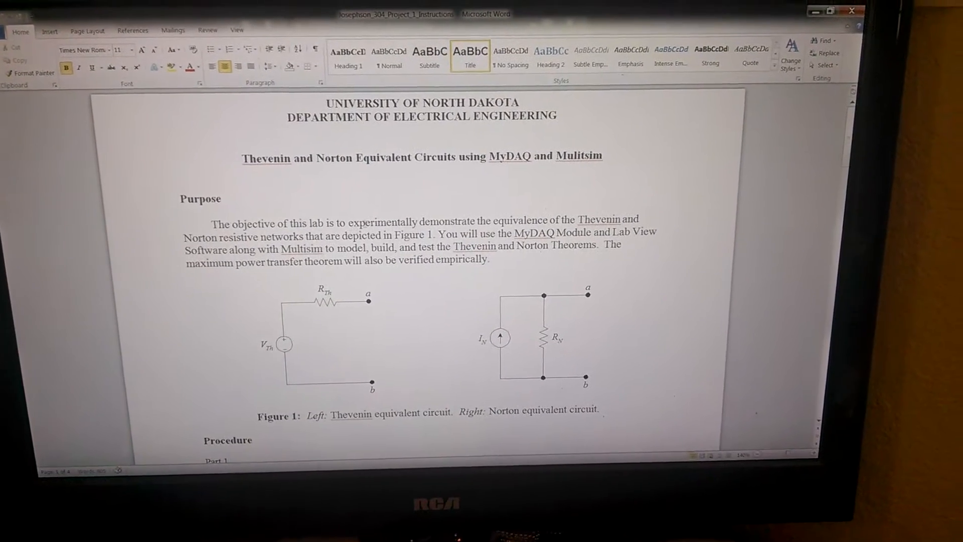
- Scroll down the handout to the Part 1 procedure and the Figure 2 resistor circuit
{"action": "scroll", "scroll_direction": "down", "scroll_amount": 3}
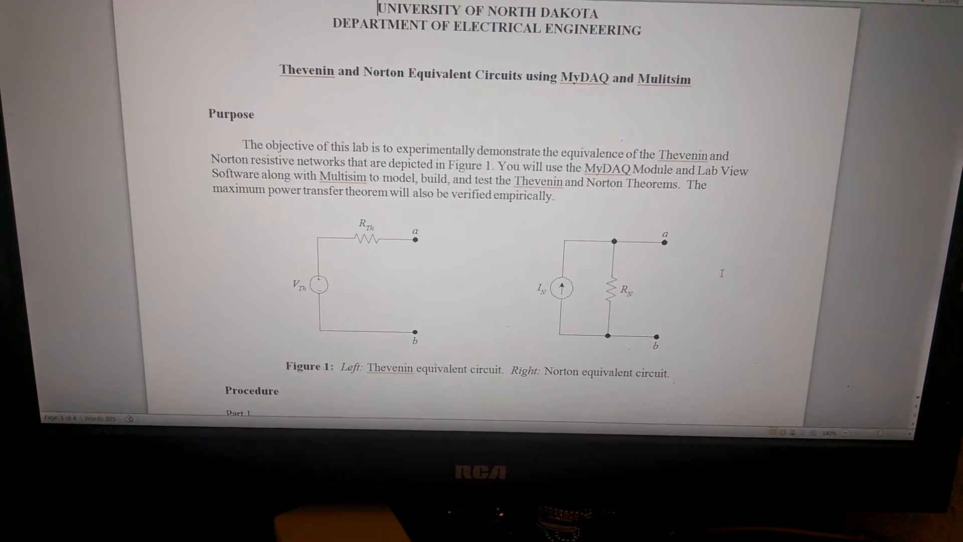
{"action": "scroll", "scroll_direction": "down", "scroll_amount": 3}
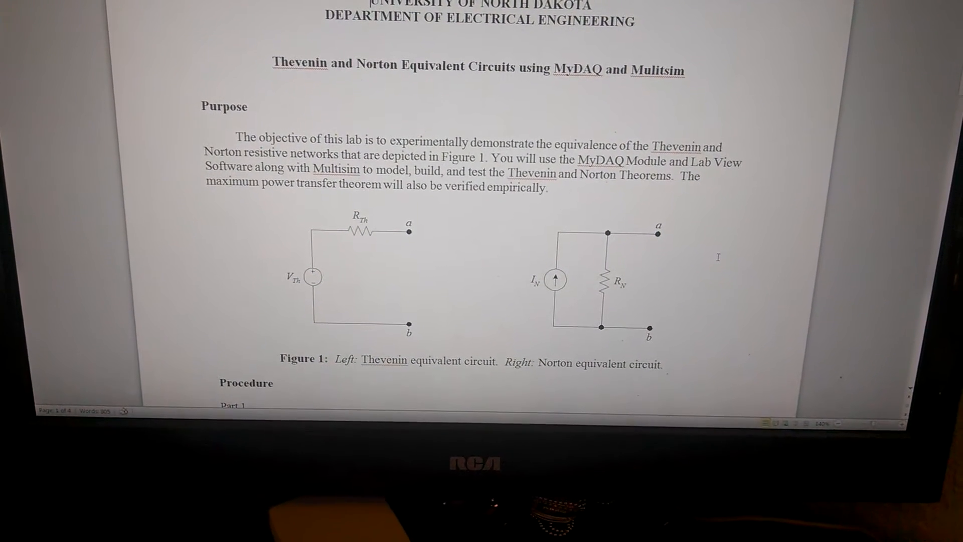
{"action": "scroll", "scroll_direction": "down", "scroll_amount": 3}
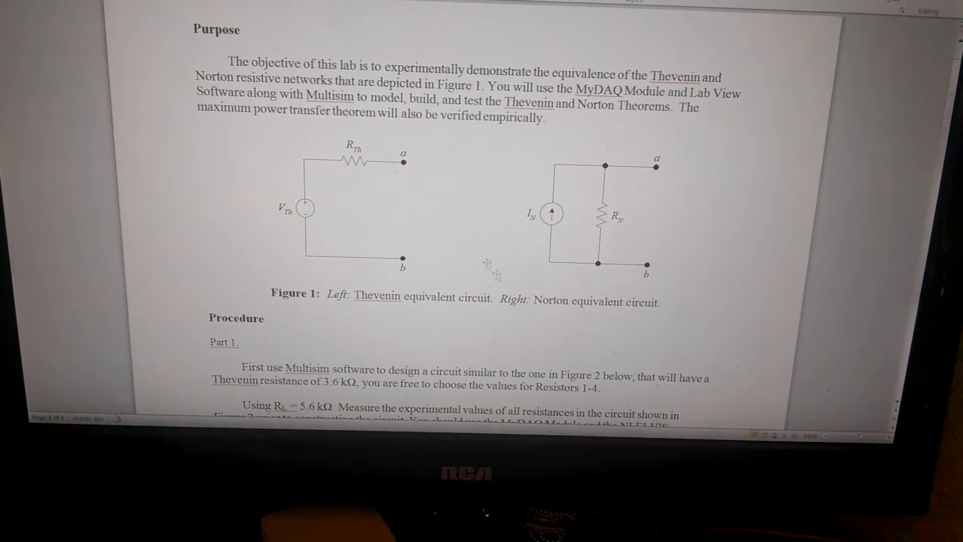
{"action": "scroll", "scroll_direction": "down", "scroll_amount": 3}
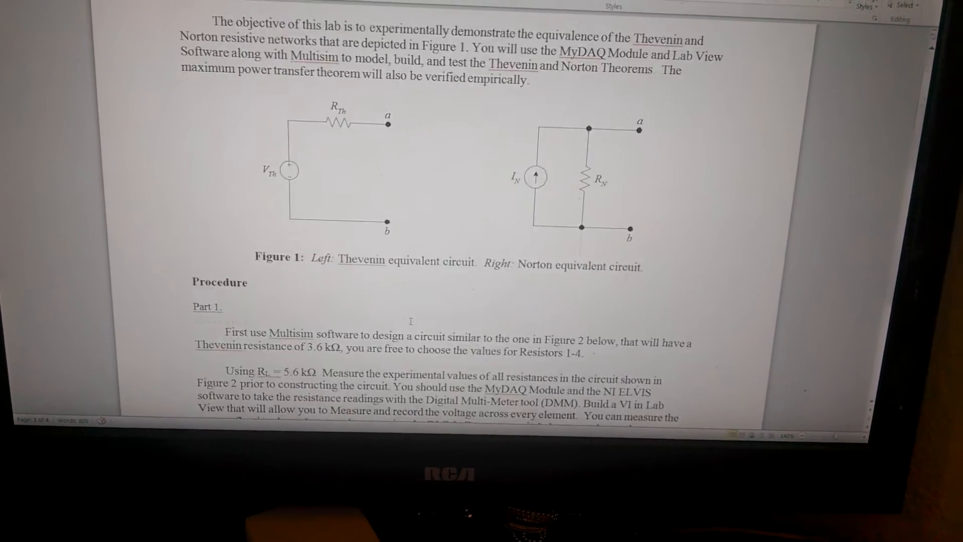
{"action": "scroll", "scroll_direction": "down", "scroll_amount": 3}
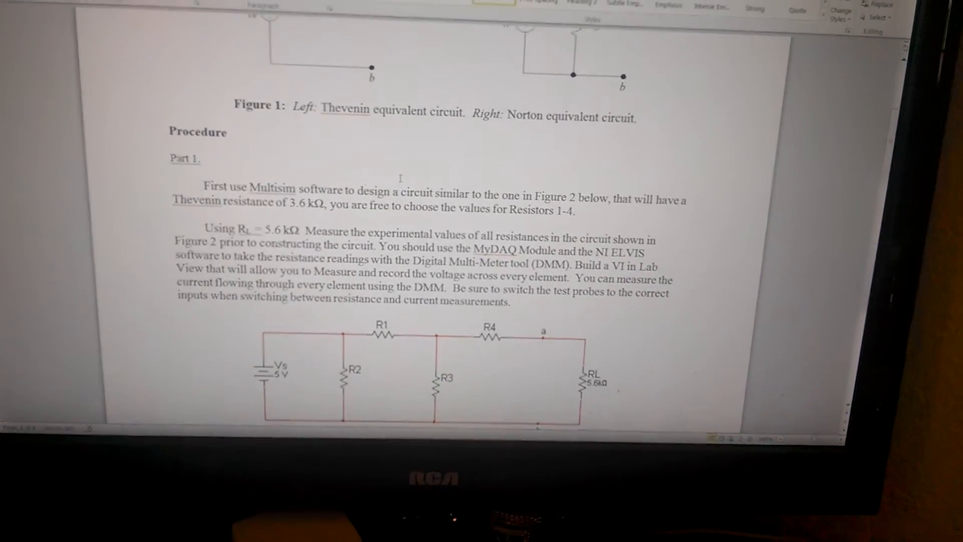
{"action": "scroll", "scroll_direction": "down", "scroll_amount": 3}
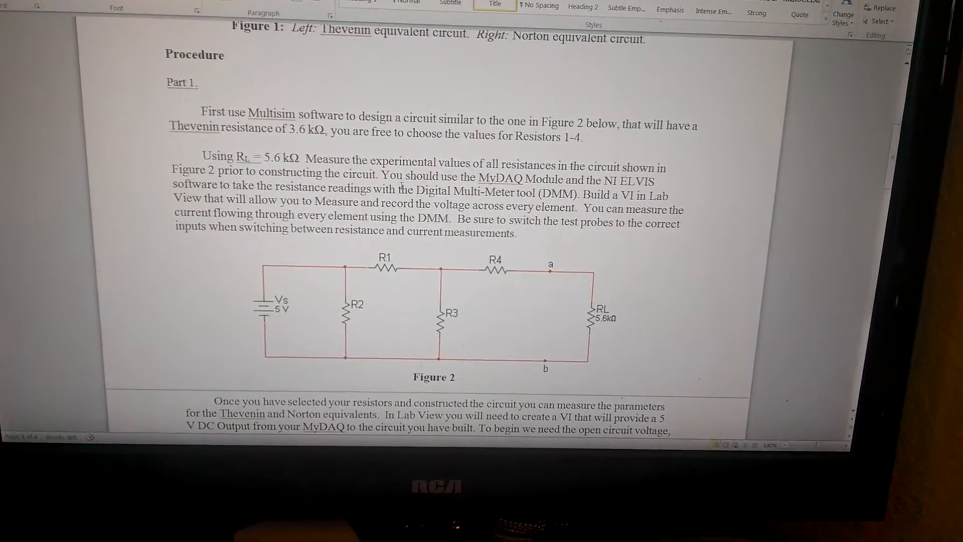
{"action": "scroll", "scroll_direction": "down", "scroll_amount": 3}
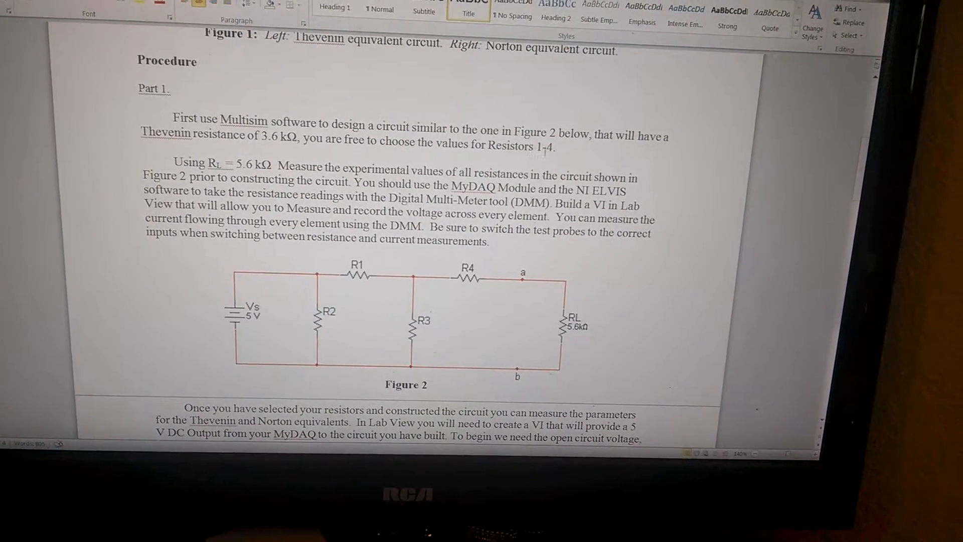
{"action": "scroll", "scroll_direction": "down", "scroll_amount": 3}
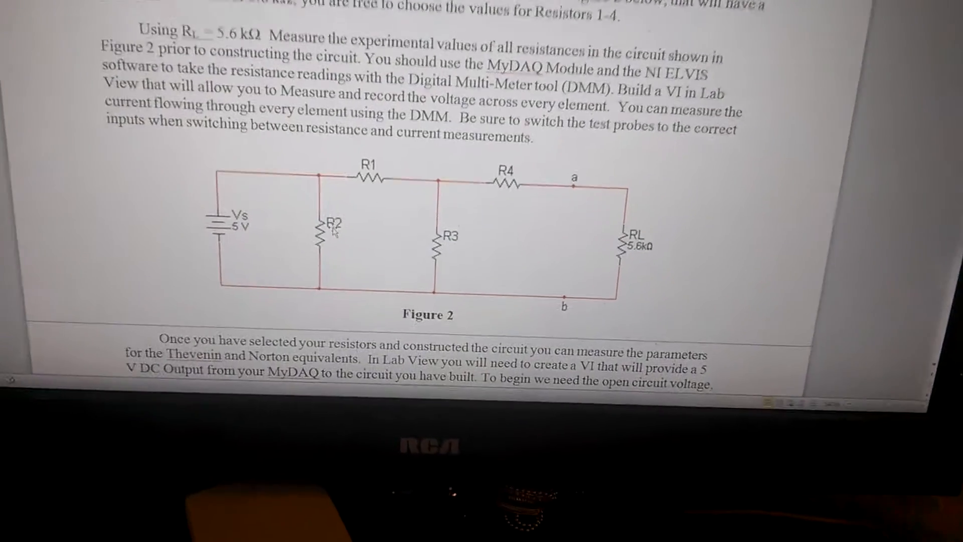
{"action": "scroll", "scroll_direction": "down", "scroll_amount": 3}
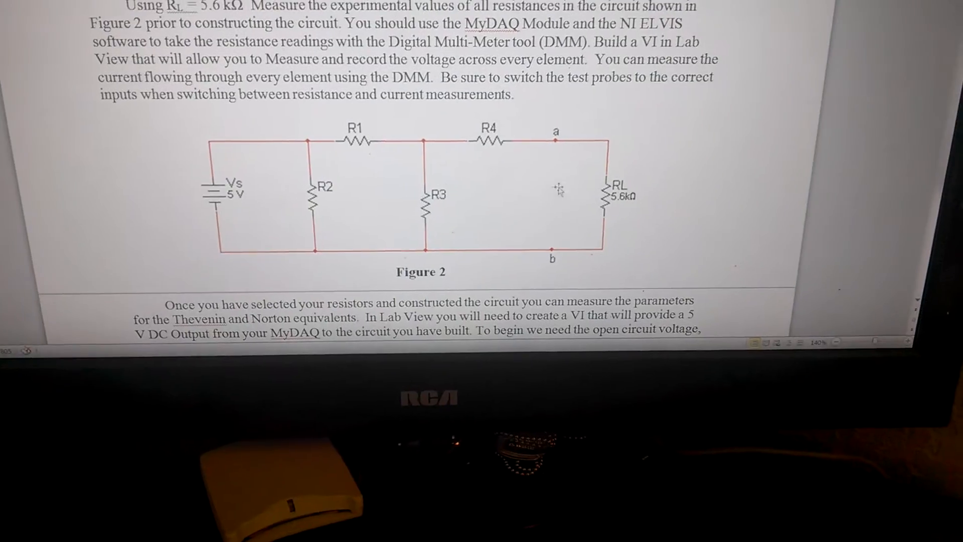
{"action": "scroll", "scroll_direction": "down", "scroll_amount": 3}
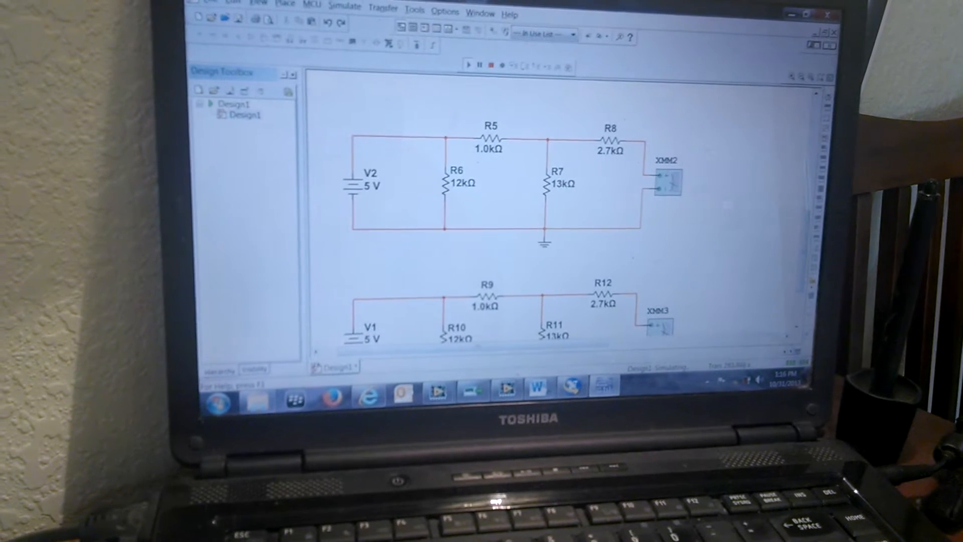
{"action": "double_click", "coordinate": [667, 182]}
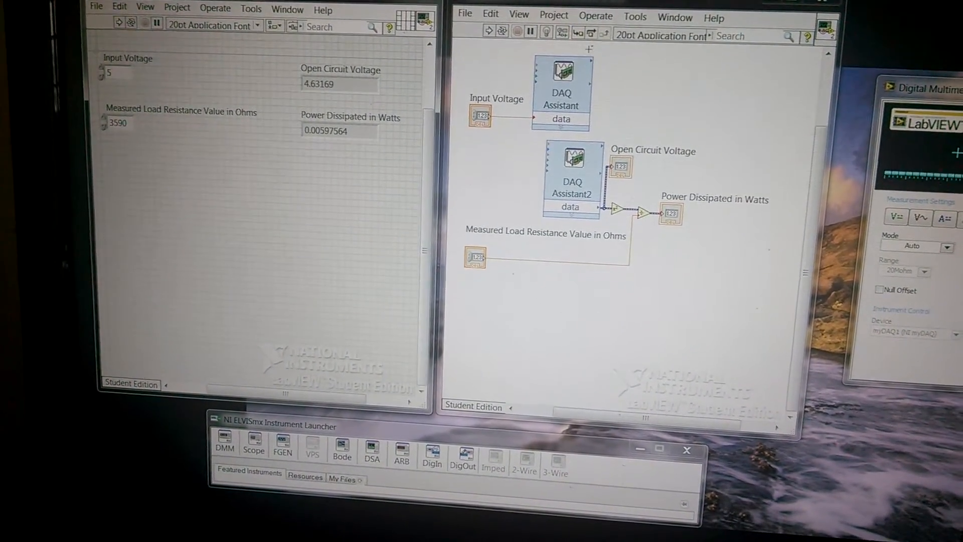
- Open the Properties of the first DAQ Assistant task supplying the input voltage
{"action": "right_click", "coordinate": [560, 67]}
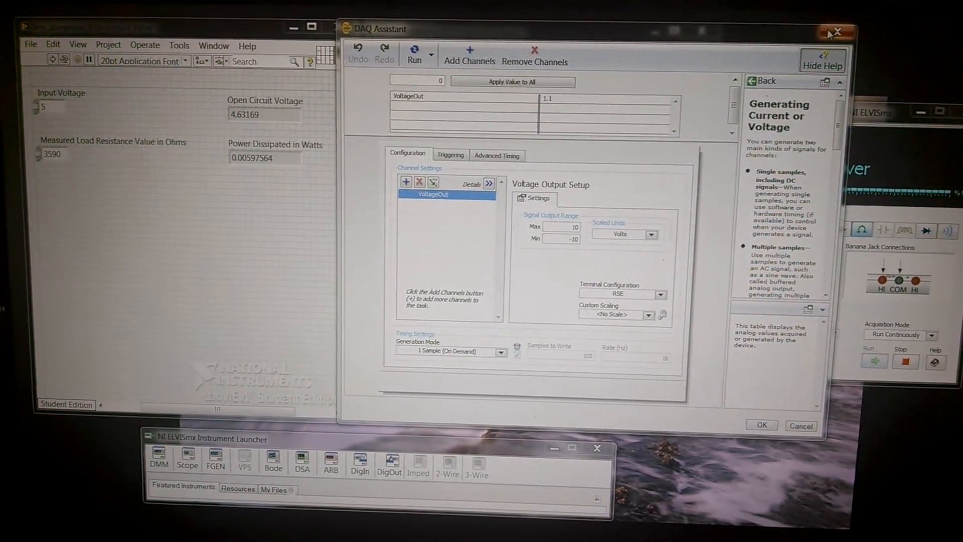
{"action": "left_click", "coordinate": [835, 32]}
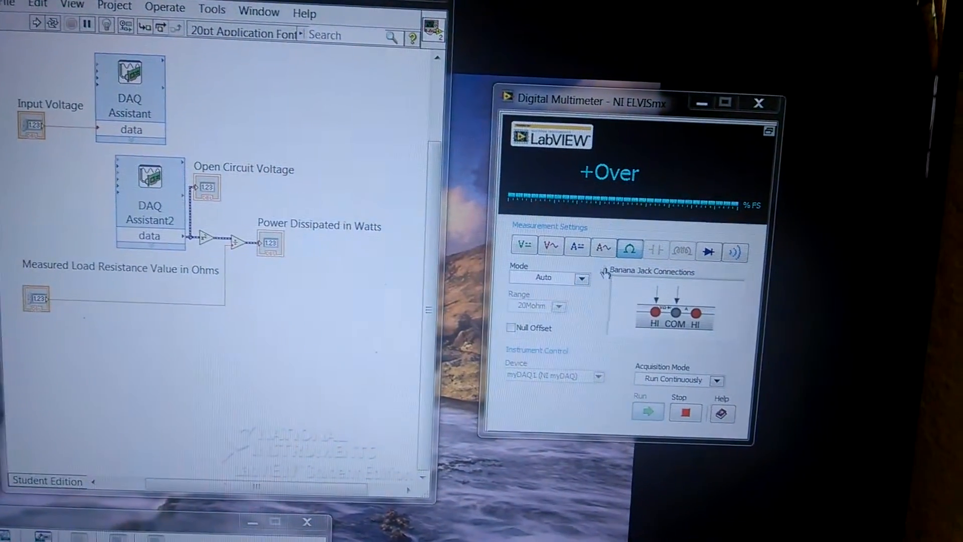
- Read resistance continuously in the DMM, then scroll the handout to the text below Figure 2
{"action": "left_click", "coordinate": [556, 231]}
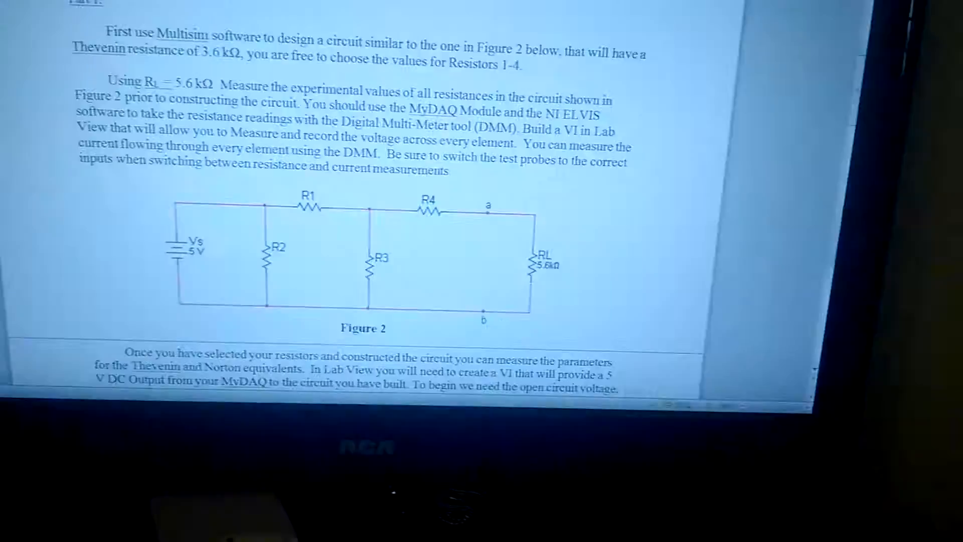
{"action": "scroll", "scroll_direction": "down", "scroll_amount": 3}
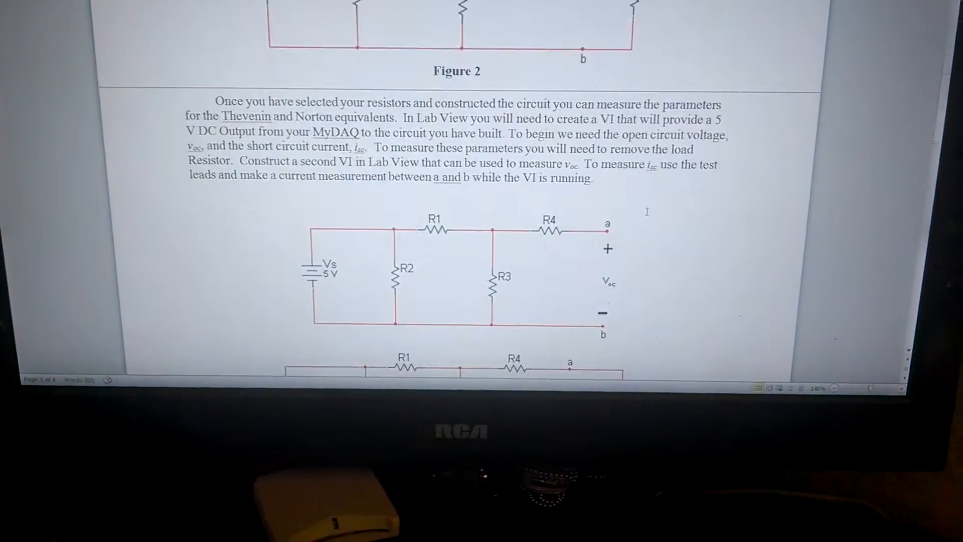
{"action": "scroll", "scroll_direction": "down", "scroll_amount": 3}
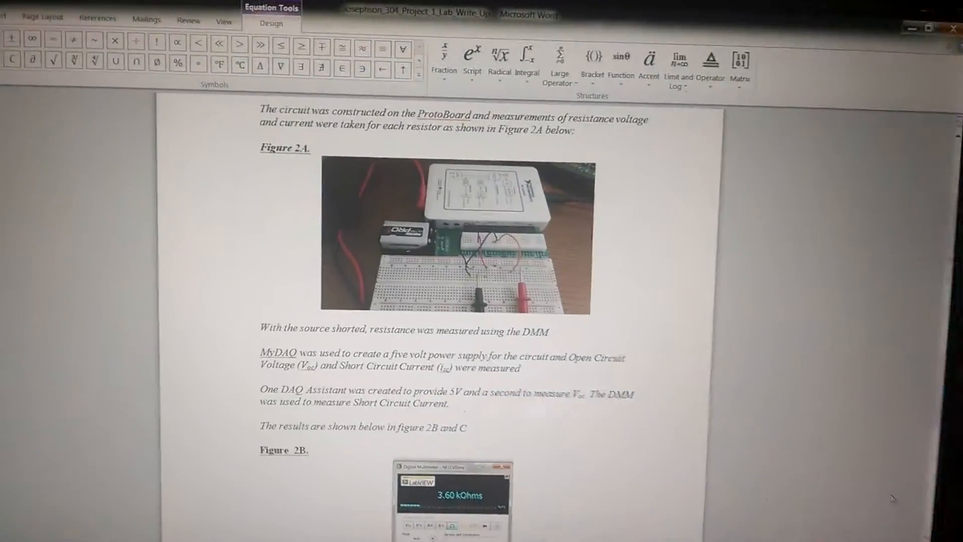
- Scroll to the Theory section with the short-circuit current and percent-error equations
{"action": "scroll", "scroll_direction": "down", "scroll_amount": 3}
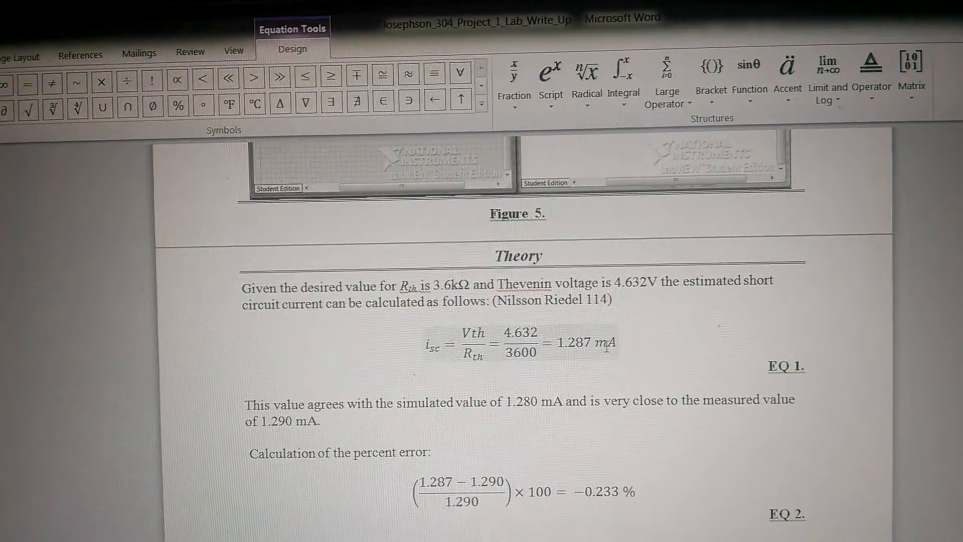
- Scroll to the handout's Part 2 maximum-power-transfer and Laboratory Report instructions
{"action": "scroll", "scroll_direction": "down", "scroll_amount": 3}
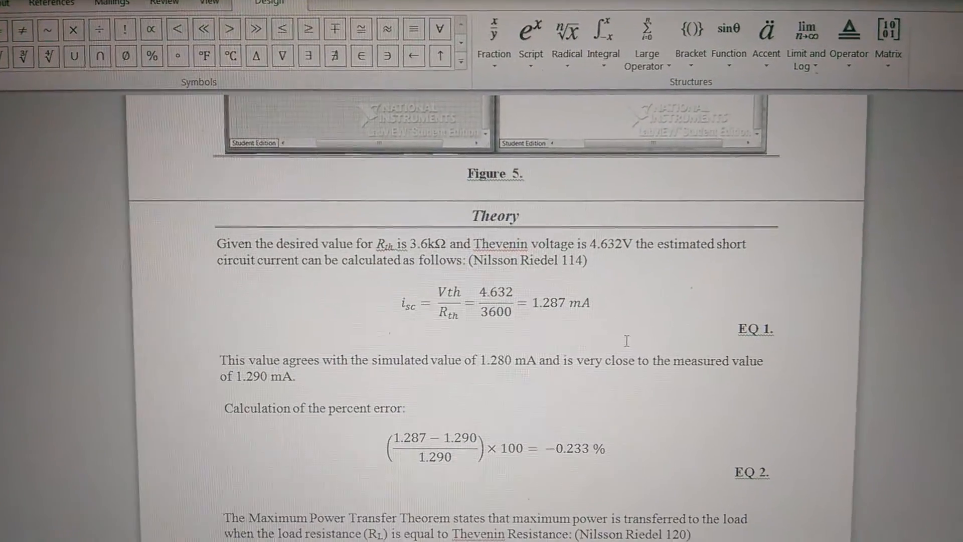
{"action": "scroll", "scroll_direction": "down", "scroll_amount": 3}
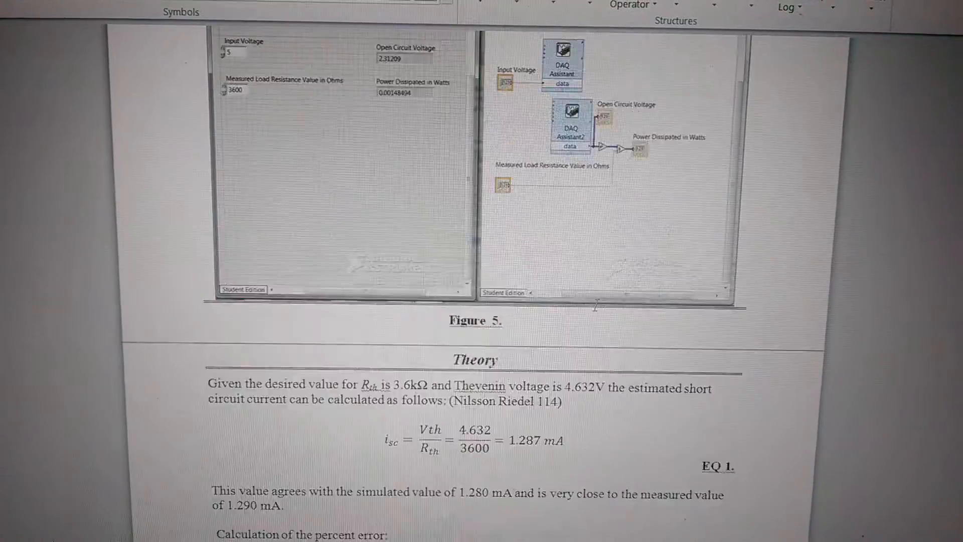
{"action": "scroll", "scroll_direction": "down", "scroll_amount": 3}
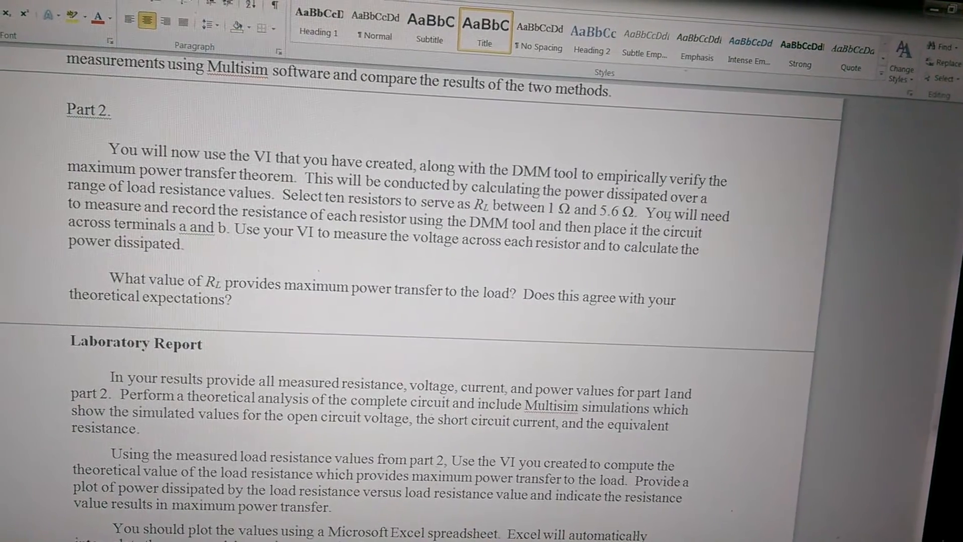
- Scroll the report back to its Introduction and Methodology headings
{"action": "scroll", "scroll_direction": "down", "scroll_amount": 3}
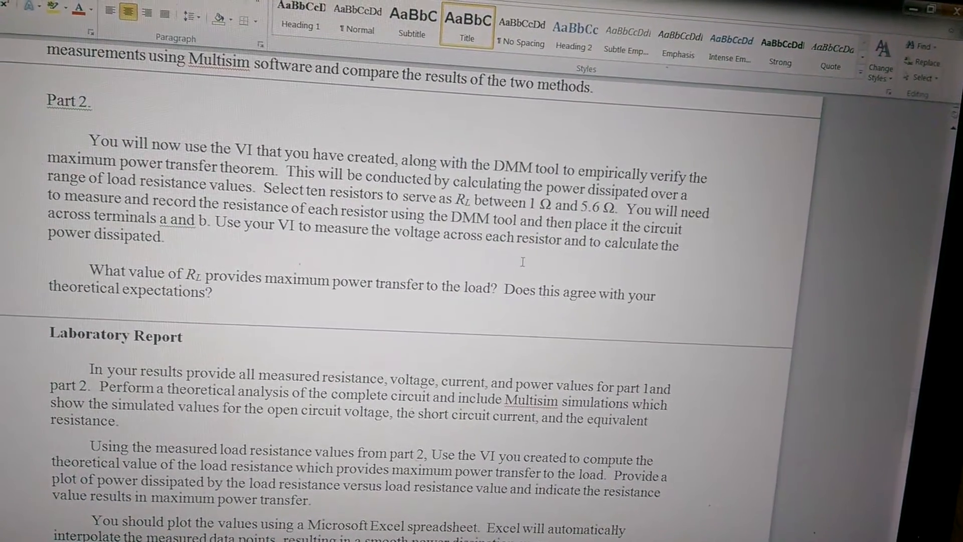
{"action": "scroll", "scroll_direction": "down", "scroll_amount": 3}
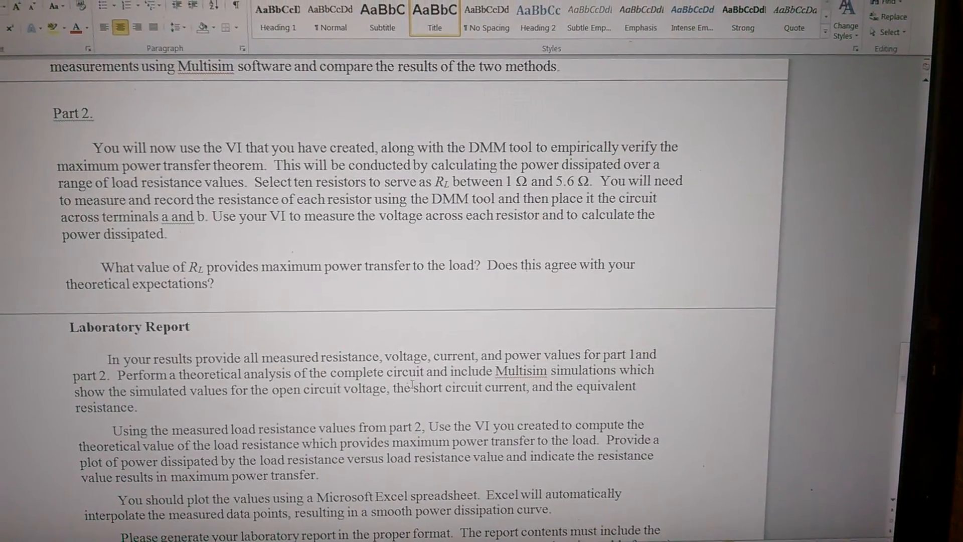
{"action": "scroll", "scroll_direction": "down", "scroll_amount": 3}
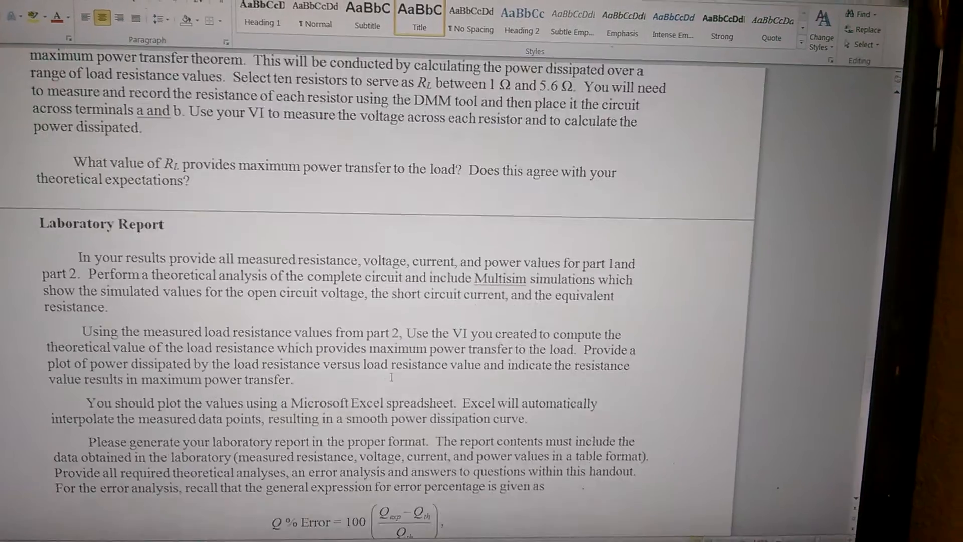
{"action": "scroll", "scroll_direction": "down", "scroll_amount": 3}
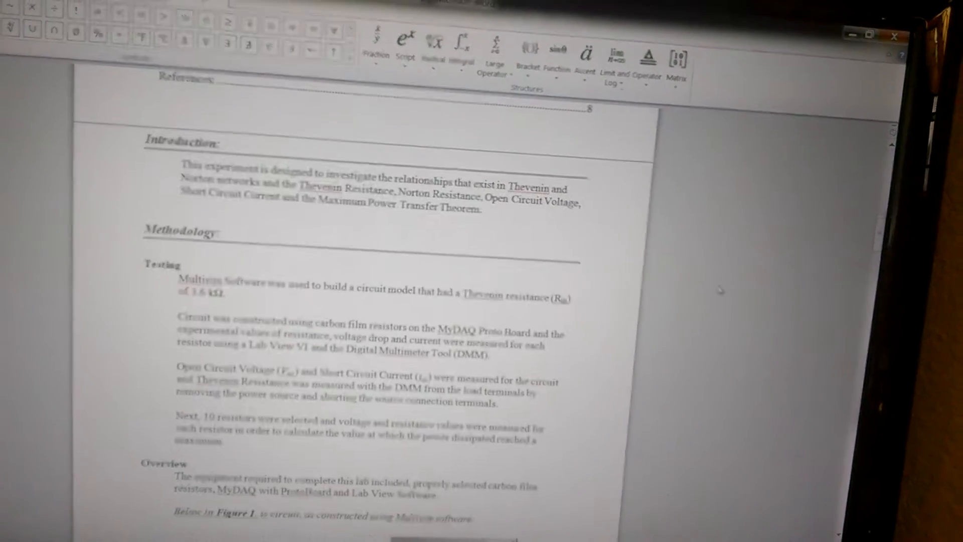
- Scroll past the Multisim figure to the Table 2 comparison and Table 3 power dissipation tables
{"action": "scroll", "scroll_direction": "down", "scroll_amount": 3}
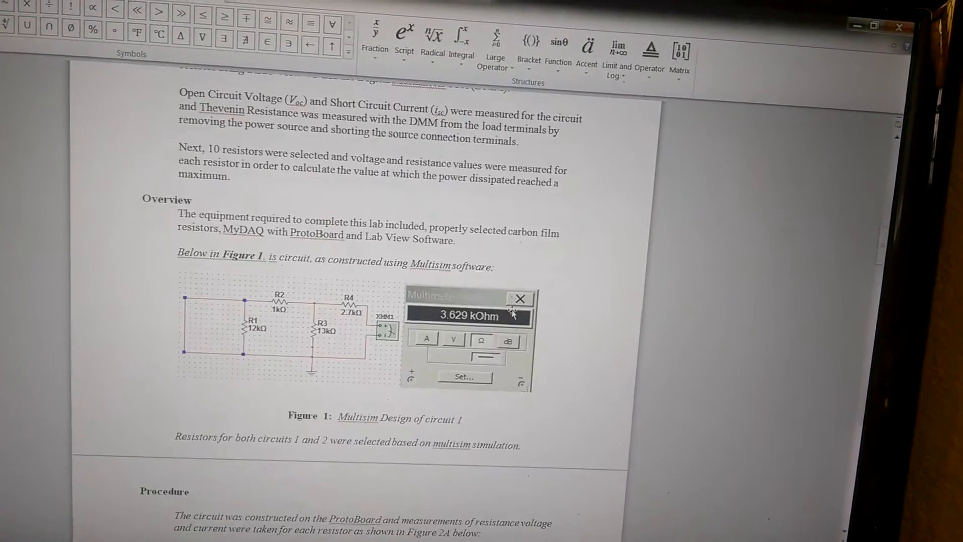
{"action": "scroll", "scroll_direction": "down", "scroll_amount": 3}
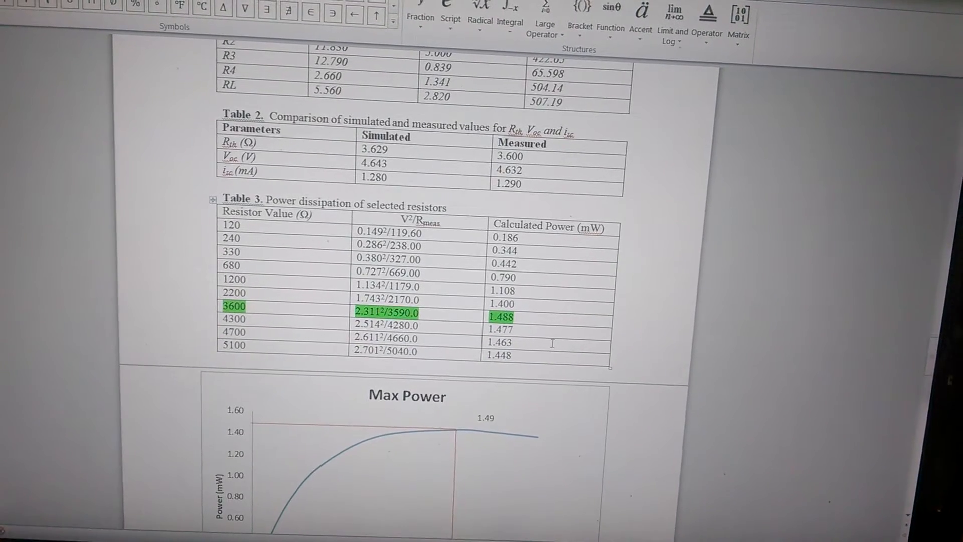
- Scroll slightly so the Max Power chart below Table 3 is fully visible
{"action": "scroll", "scroll_direction": "down", "scroll_amount": 3}
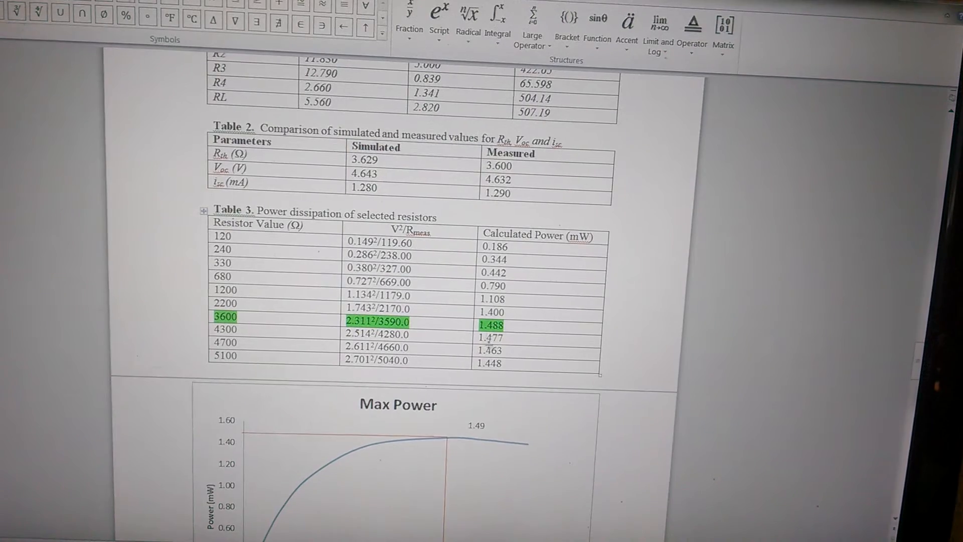
{"action": "scroll", "scroll_direction": "down", "scroll_amount": 3}
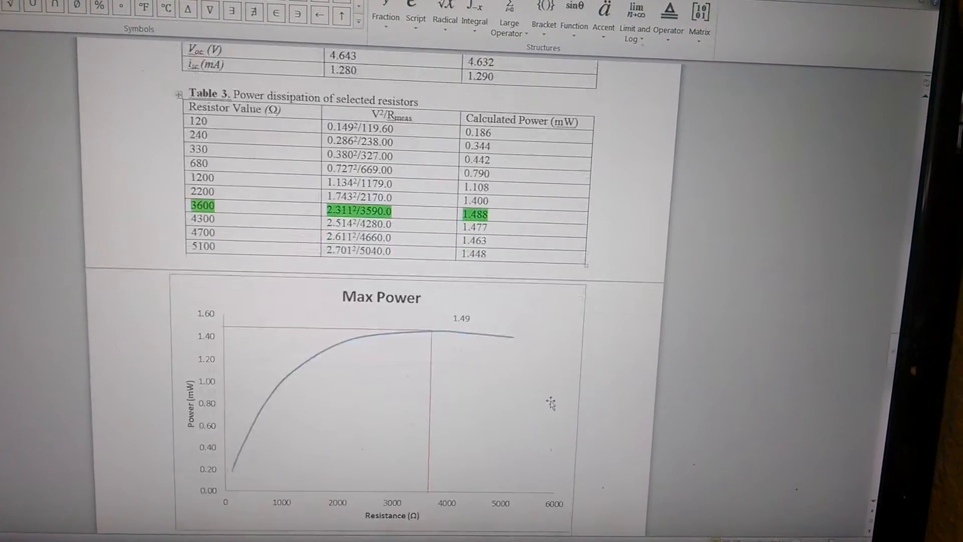
- Scroll past the Max Power chart to Figure 4's caption and the LabVIEW screenshots
{"action": "scroll", "scroll_direction": "down", "scroll_amount": 3}
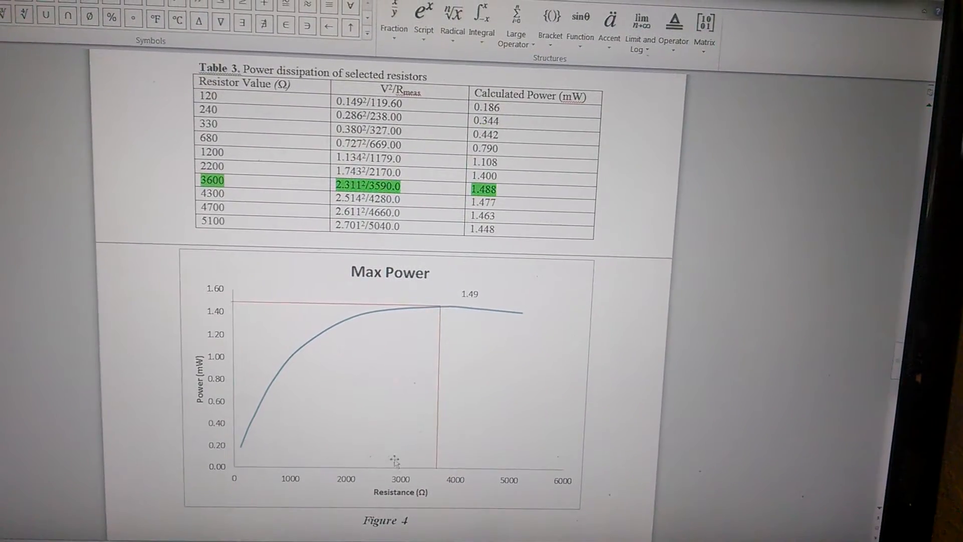
{"action": "scroll", "scroll_direction": "down", "scroll_amount": 3}
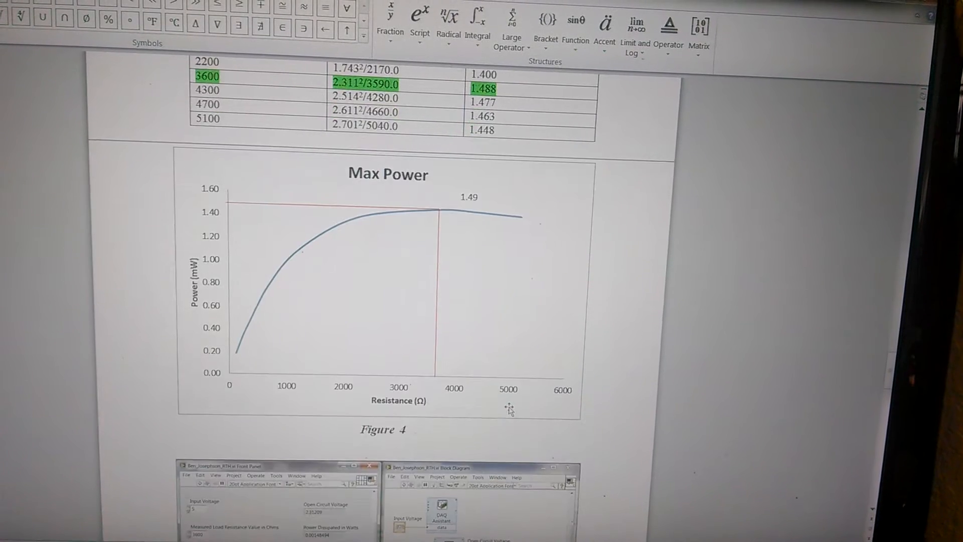
{"action": "scroll", "scroll_direction": "down", "scroll_amount": 3}
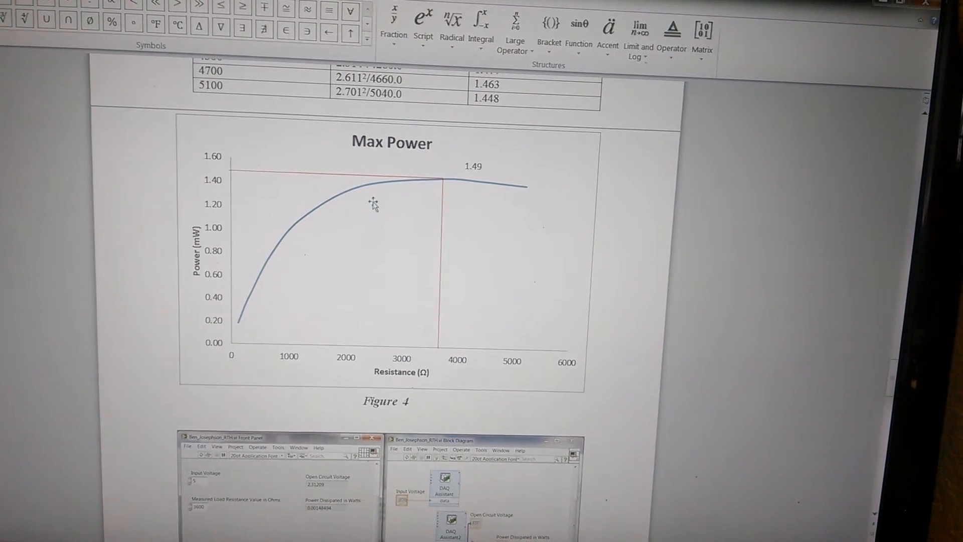
{"action": "mouse_move", "coordinate": [437, 182]}
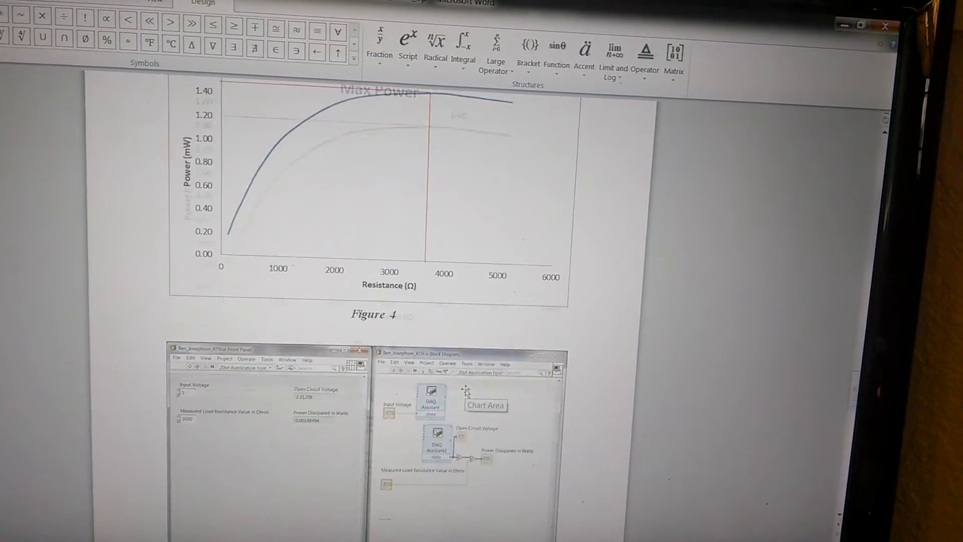
- Scroll past Figure 4 to the LabVIEW Figure 5 and the start of the Theory section
{"action": "scroll", "scroll_direction": "down", "scroll_amount": 3}
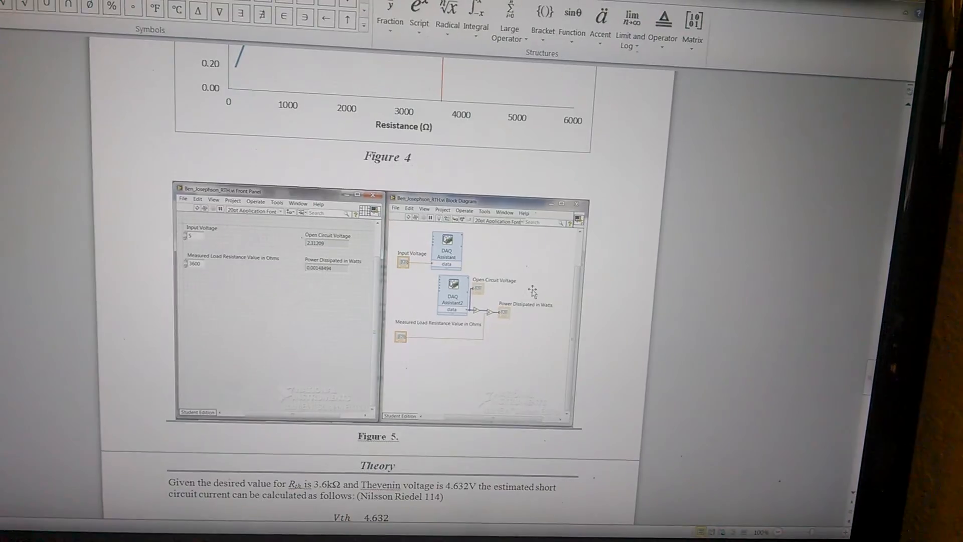
{"action": "scroll", "scroll_direction": "down", "scroll_amount": 3}
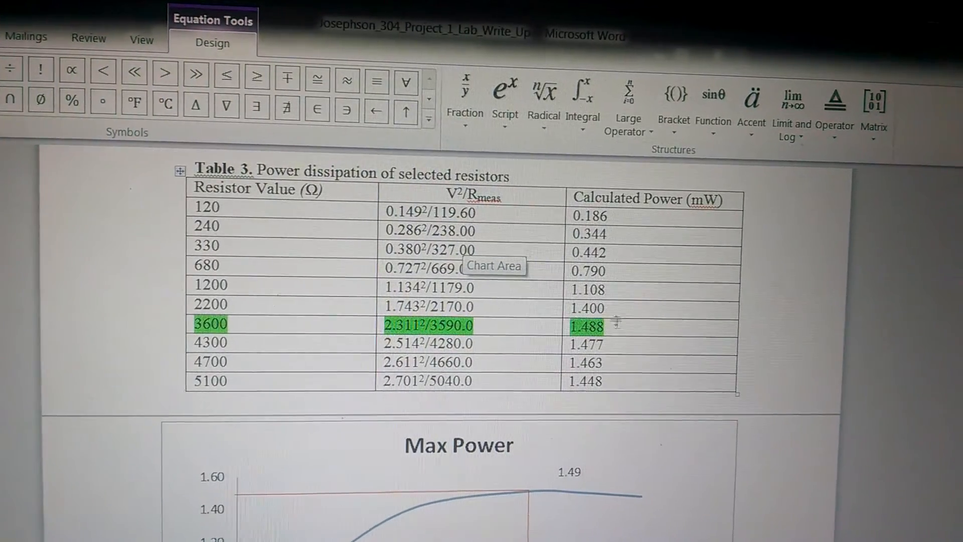
- Scroll down to the Max Power chart (Figure 4) above the LabVIEW screenshots
{"action": "scroll", "scroll_direction": "down", "scroll_amount": 3}
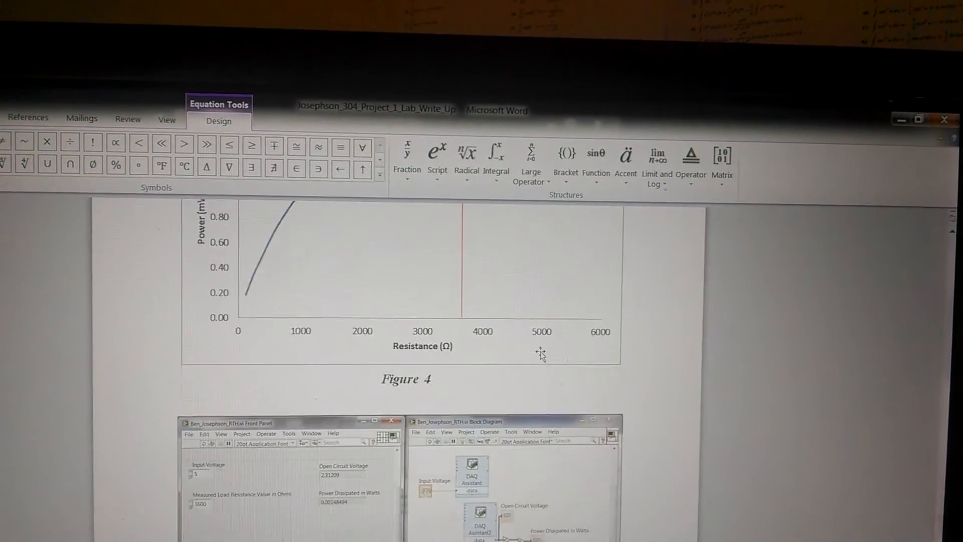
- Scroll down to the Theory heading with EQ 1, EQ 2 and EQ 3 (1.287 mA, −0.233% error)
{"action": "scroll", "scroll_direction": "down", "scroll_amount": 3}
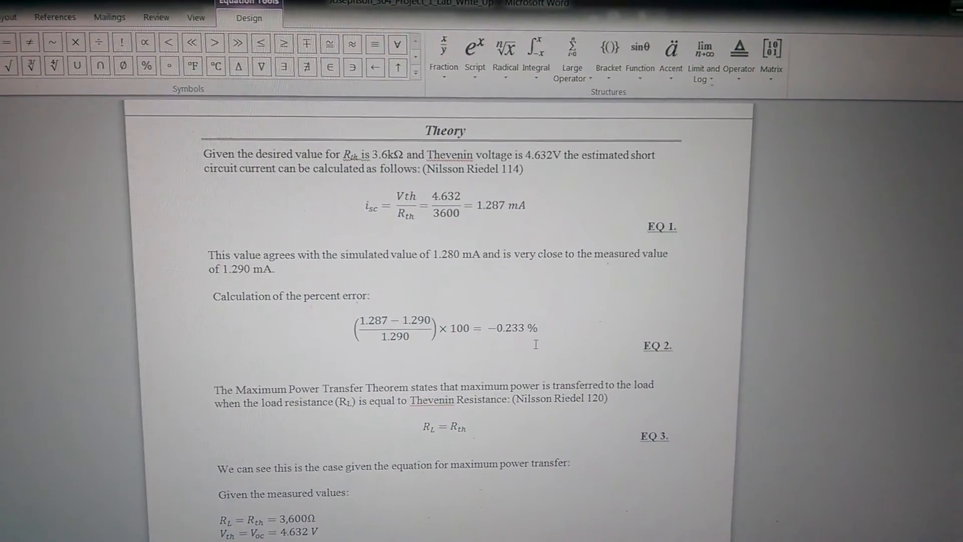
- Scroll through Theory to EQ 4 (1.489 mW max power) and EQ 5 (0.067% error)
{"action": "scroll", "scroll_direction": "down", "scroll_amount": 3}
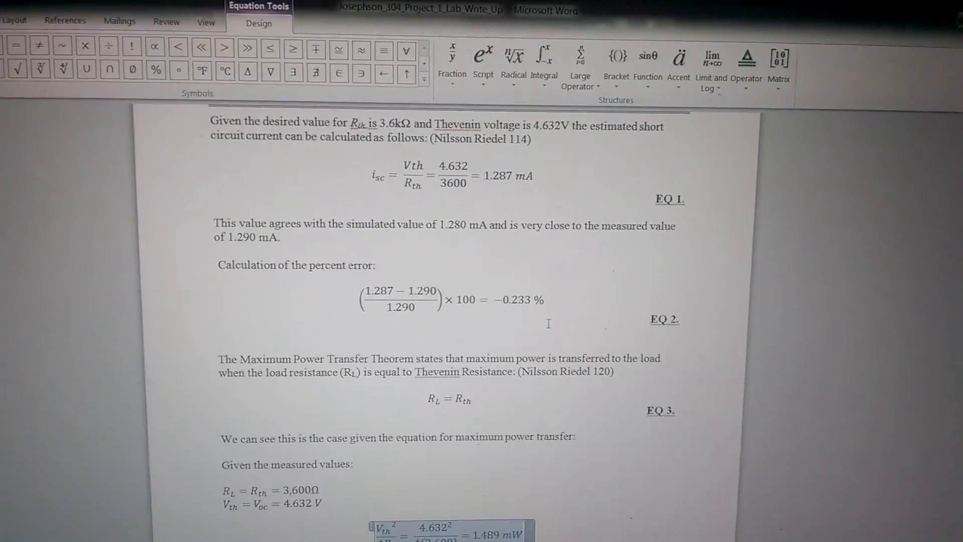
{"action": "scroll", "scroll_direction": "down", "scroll_amount": 3}
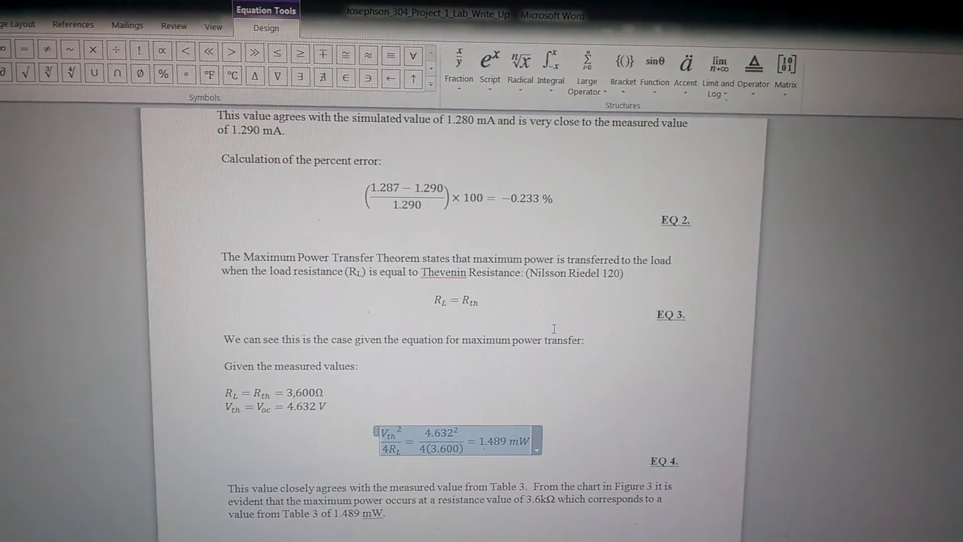
{"action": "scroll", "scroll_direction": "down", "scroll_amount": 3}
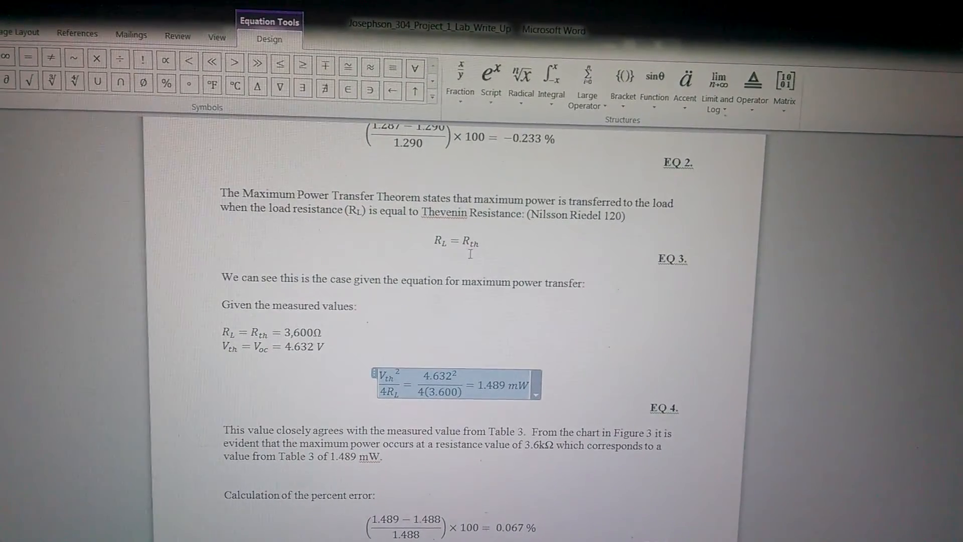
{"action": "scroll", "scroll_direction": "down", "scroll_amount": 3}
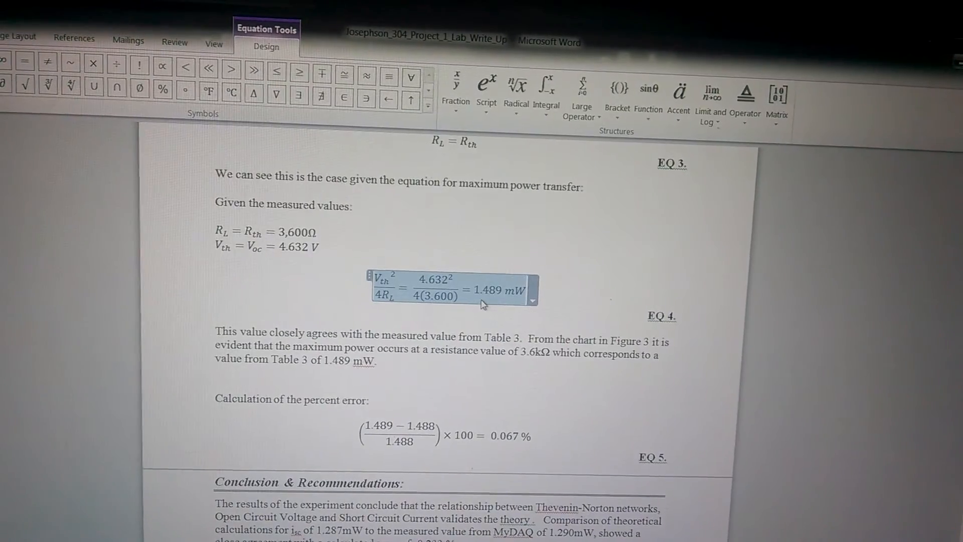
- Scroll down through the full Conclusion & Recommendations section to the References heading
{"action": "scroll", "scroll_direction": "down", "scroll_amount": 3}
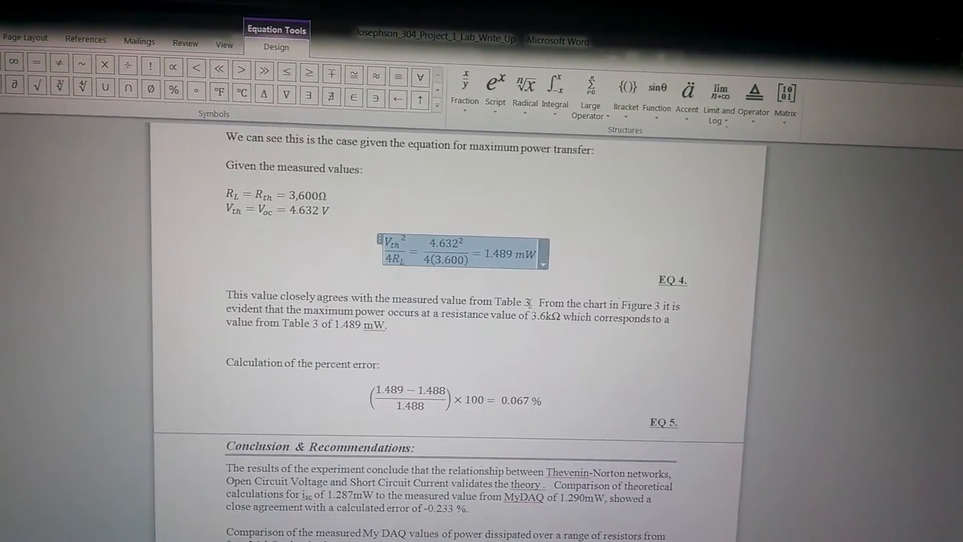
{"action": "scroll", "scroll_direction": "down", "scroll_amount": 3}
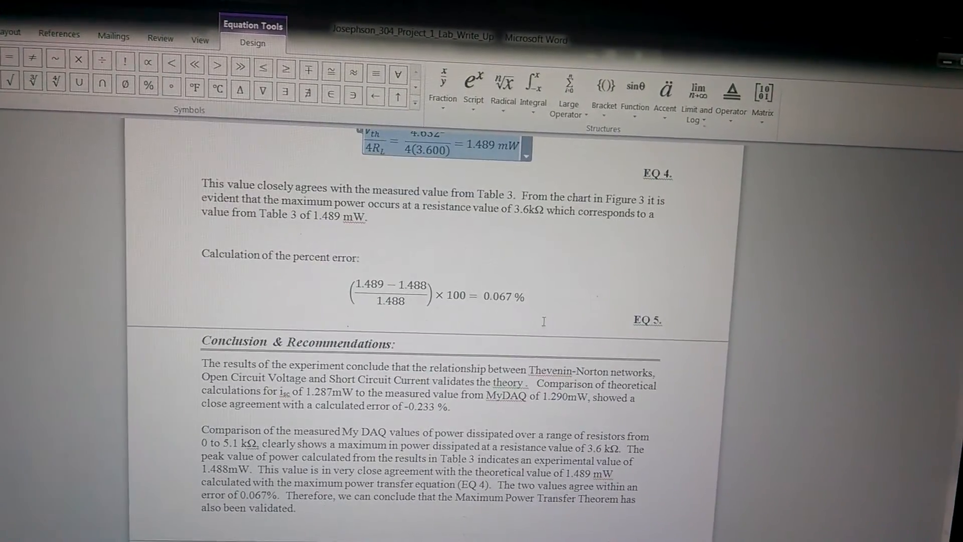
{"action": "scroll", "scroll_direction": "down", "scroll_amount": 3}
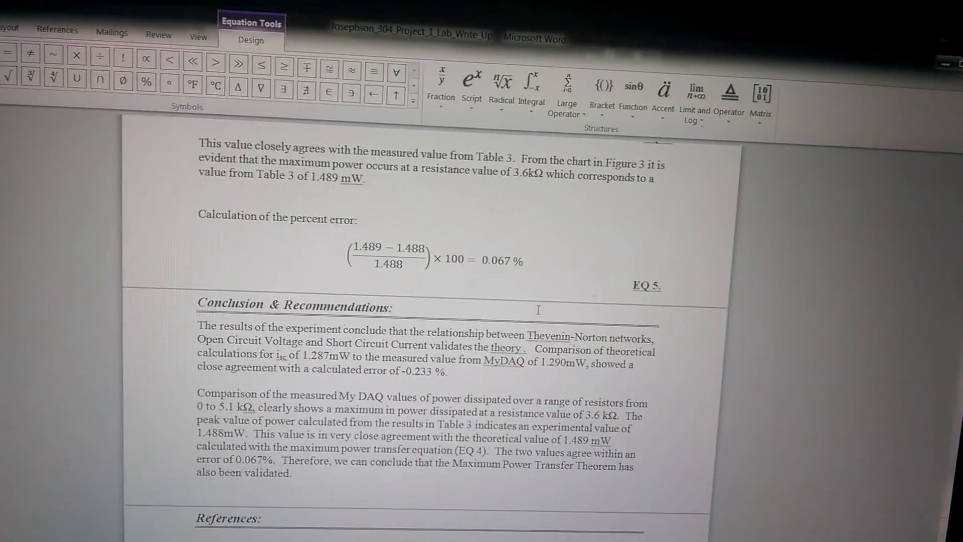
{"action": "scroll", "scroll_direction": "down", "scroll_amount": 3}
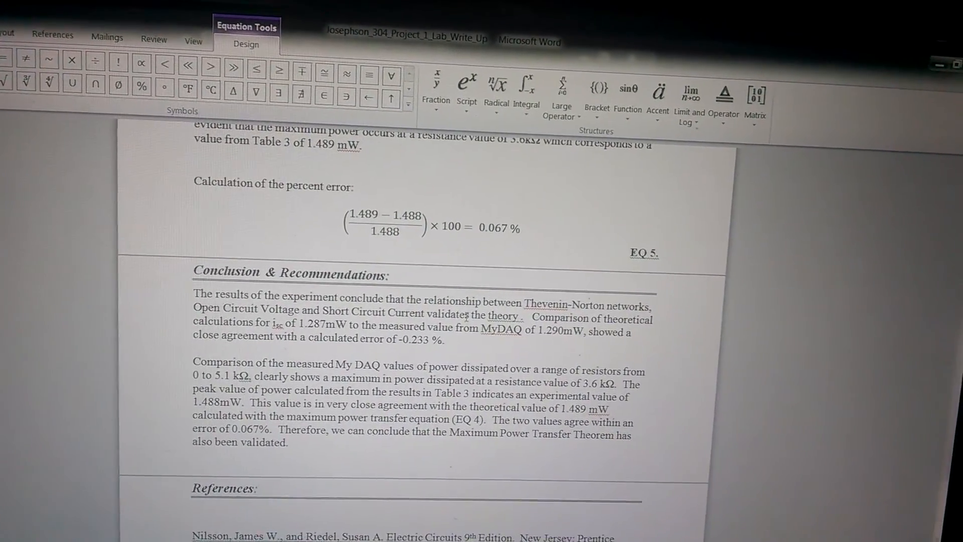
- Scroll to the end to show References citing Nilsson and Riedel, Electric Circuits 9th Edition
{"action": "scroll", "scroll_direction": "down", "scroll_amount": 3}
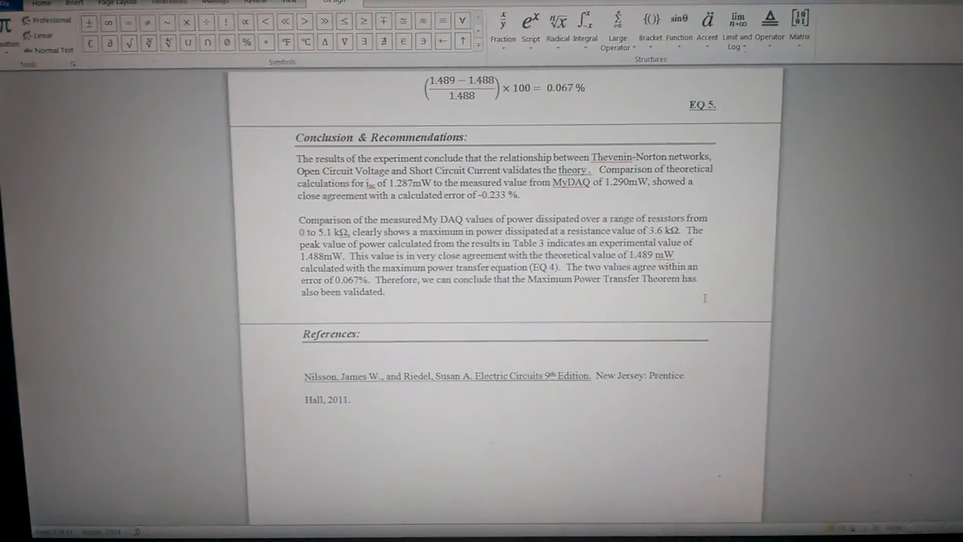
{"action": "scroll", "scroll_direction": "down", "scroll_amount": 3}
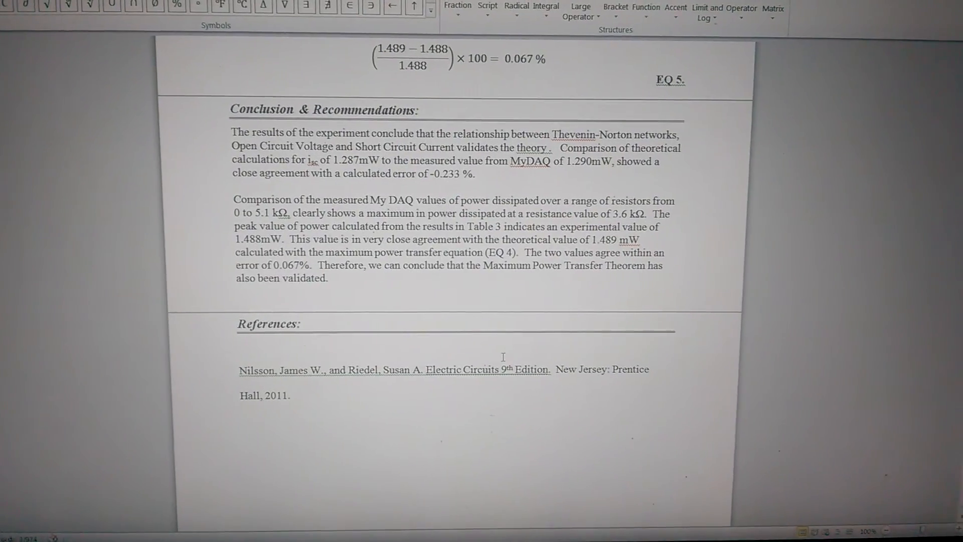